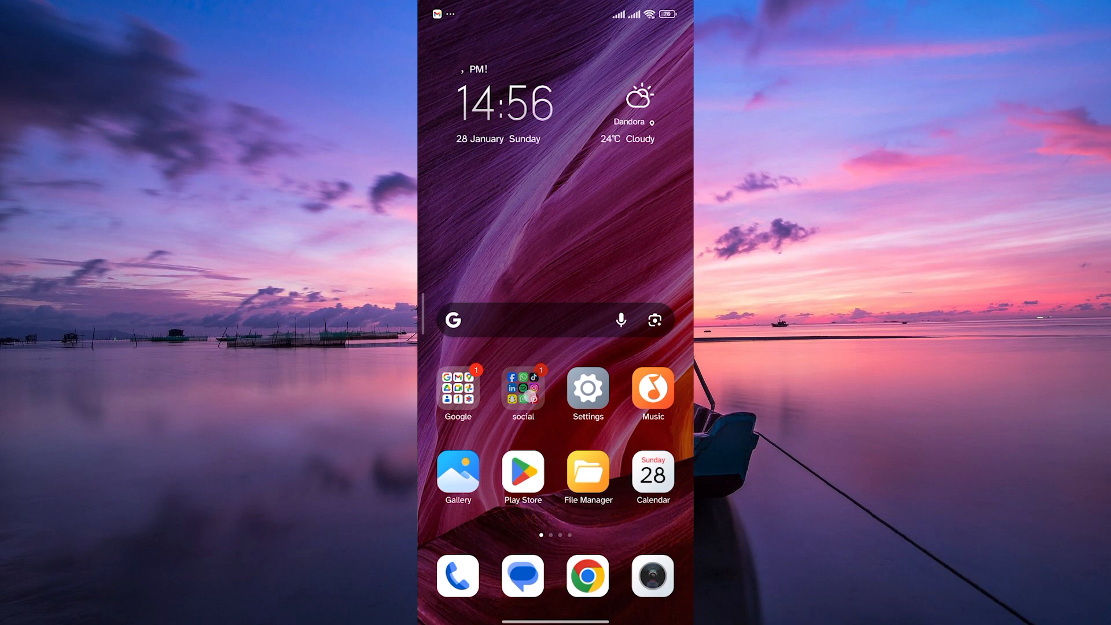
Open the 'social' apps folder on the home screen
{"action": "left_click", "coordinate": [521, 391]}
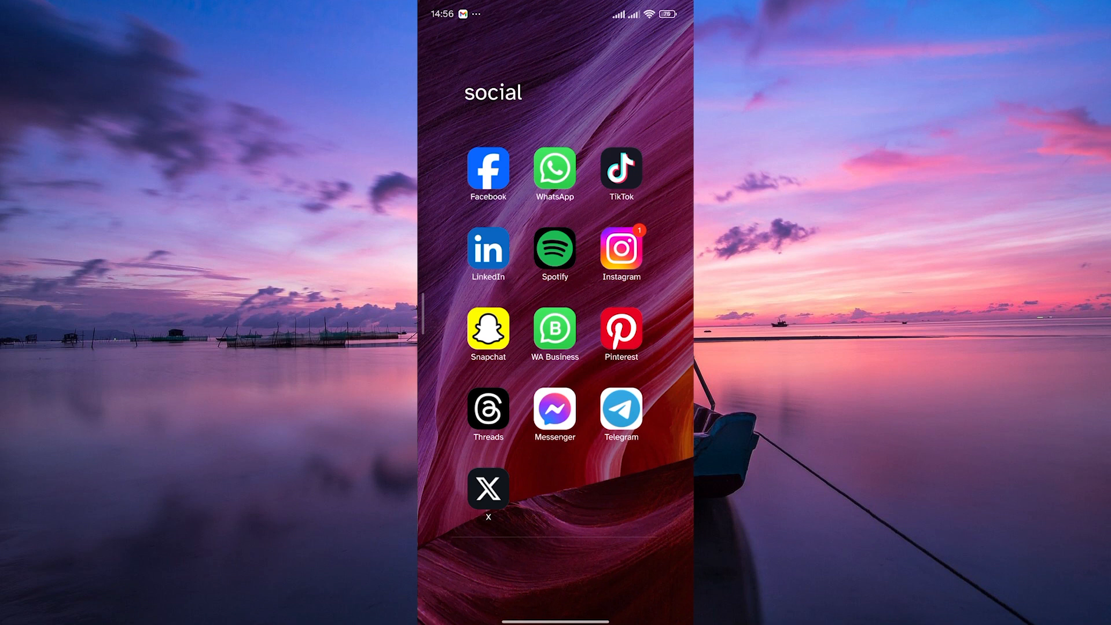
Launch Messenger and land on the new friend's chat
{"action": "left_click", "coordinate": [554, 414]}
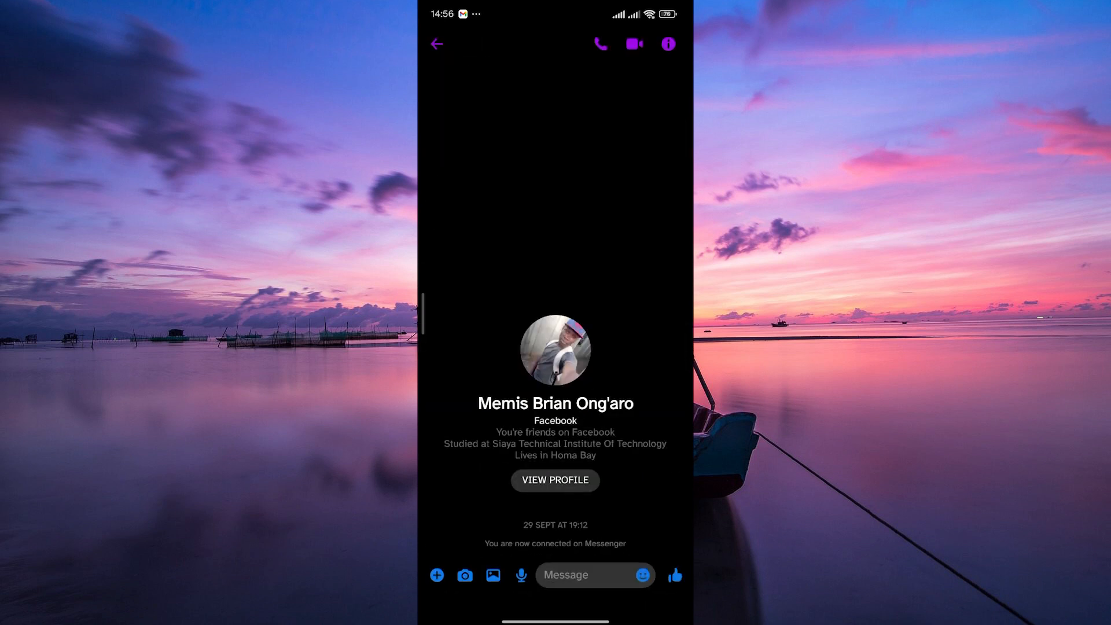
Restrict the contact from the chat details, confirm, and return to the Chats list
{"action": "left_click", "coordinate": [666, 44]}
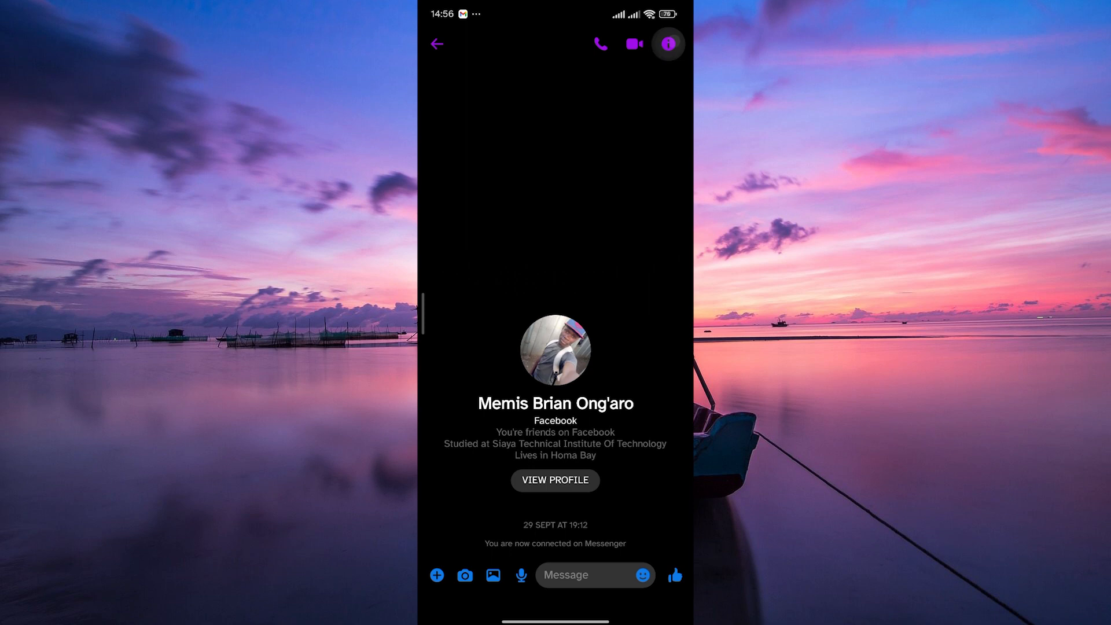
{"action": "left_click", "coordinate": [666, 43]}
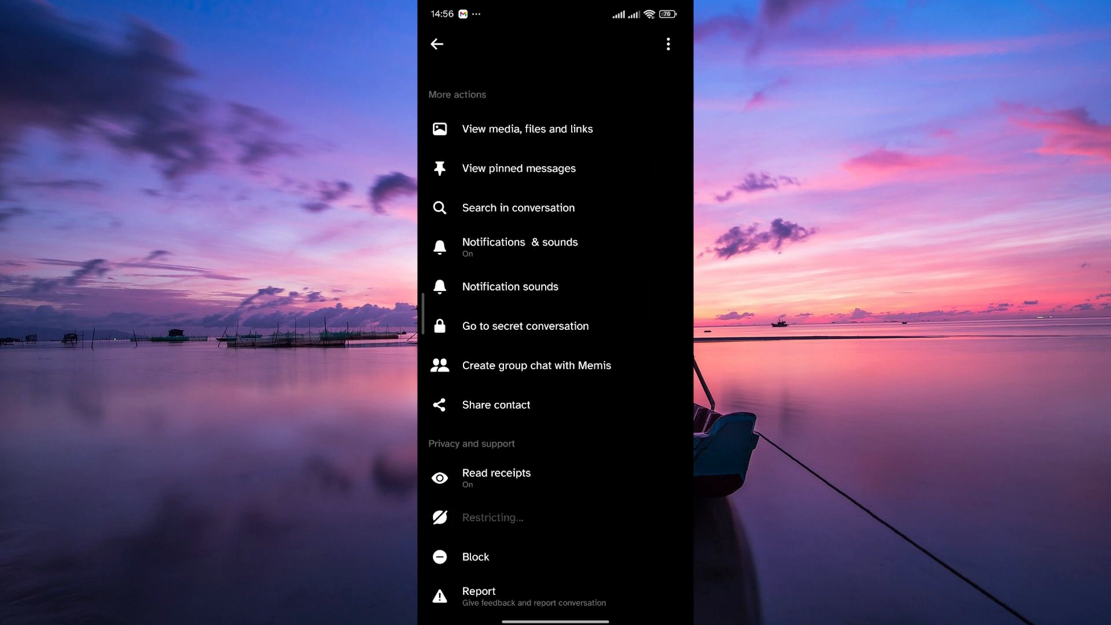
{"action": "left_click", "coordinate": [492, 517]}
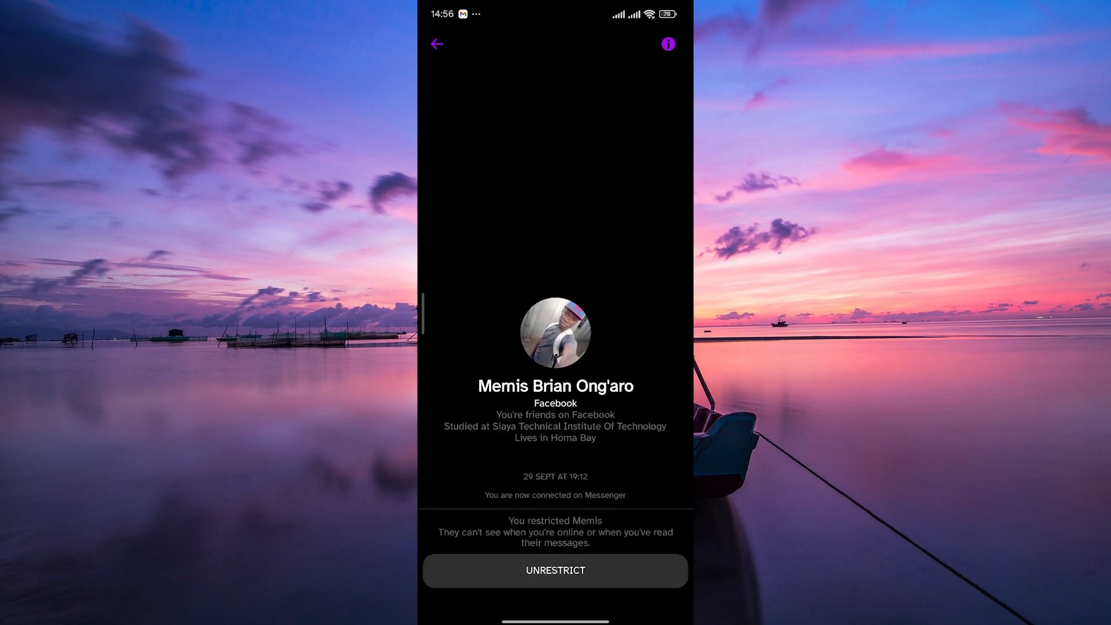
{"action": "left_click", "coordinate": [436, 43]}
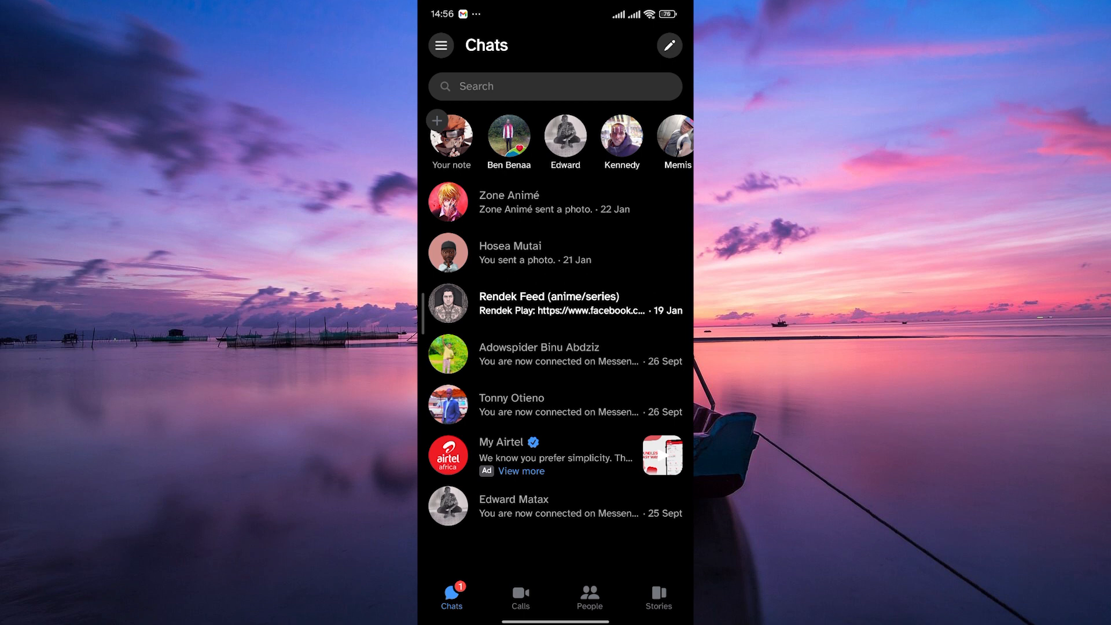